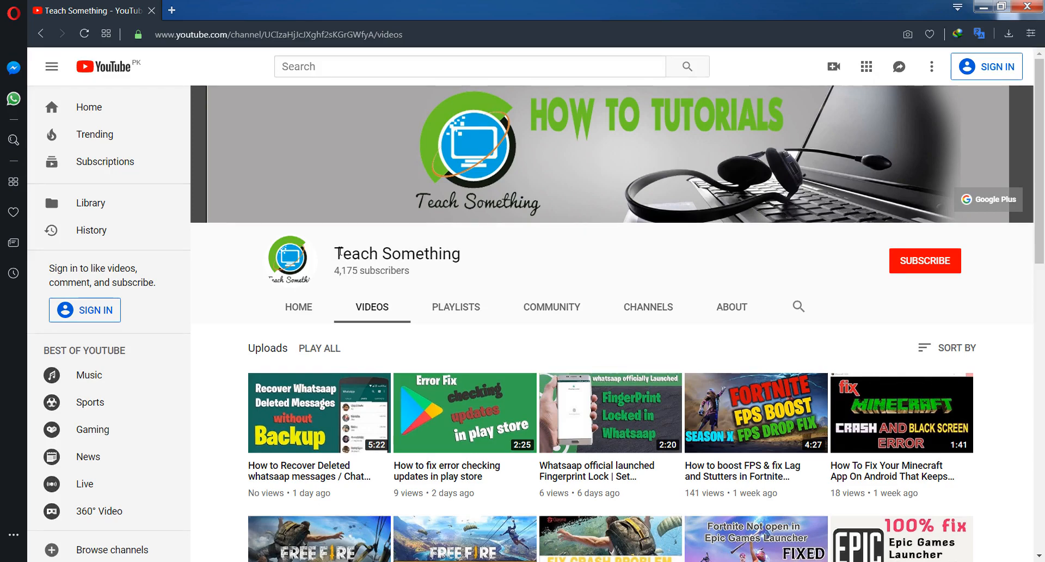
mouse_move(563, 260)
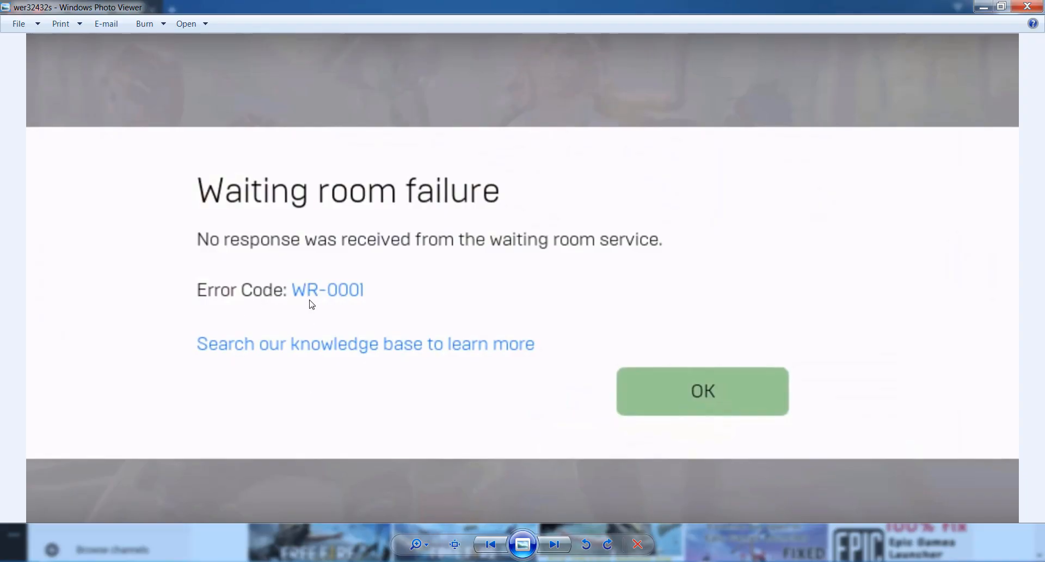
mouse_move(360, 301)
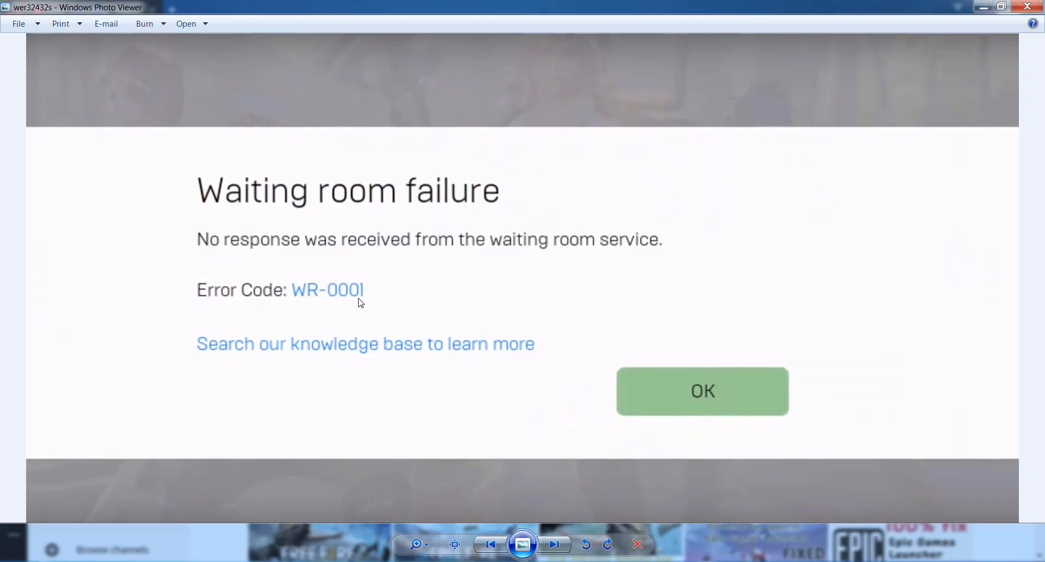
mouse_move(239, 343)
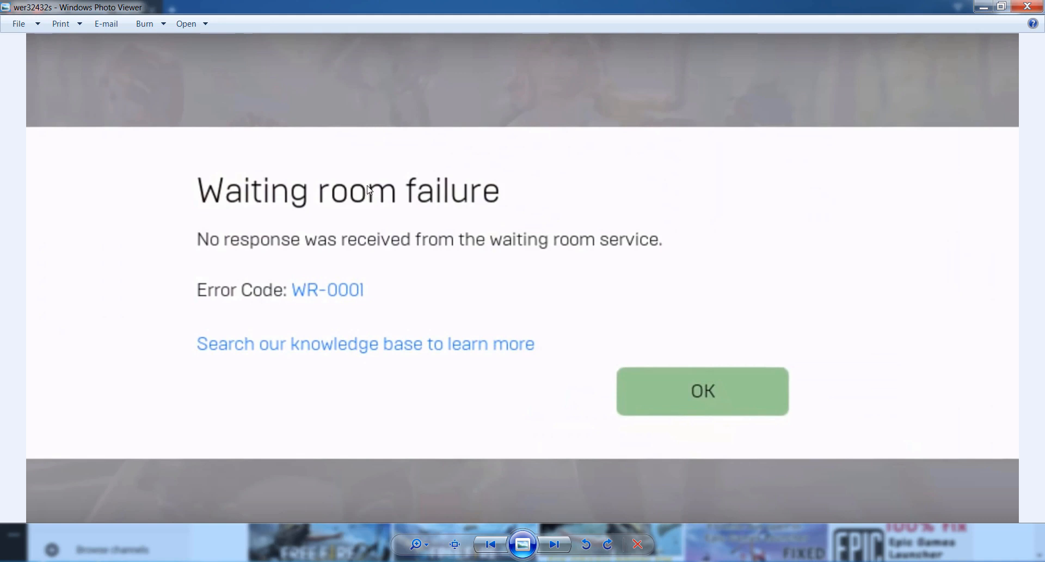
mouse_move(705, 161)
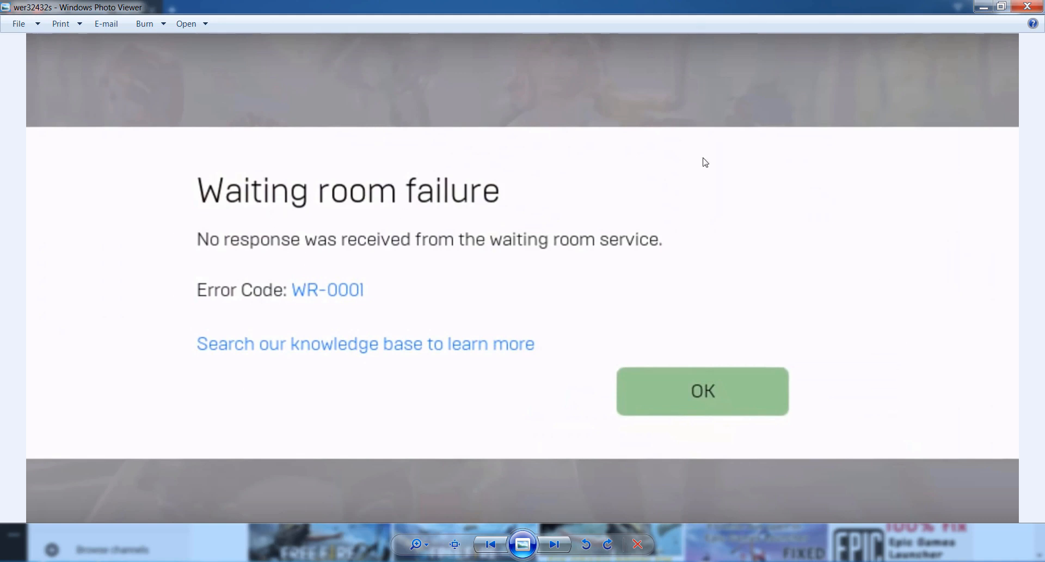
mouse_move(540, 297)
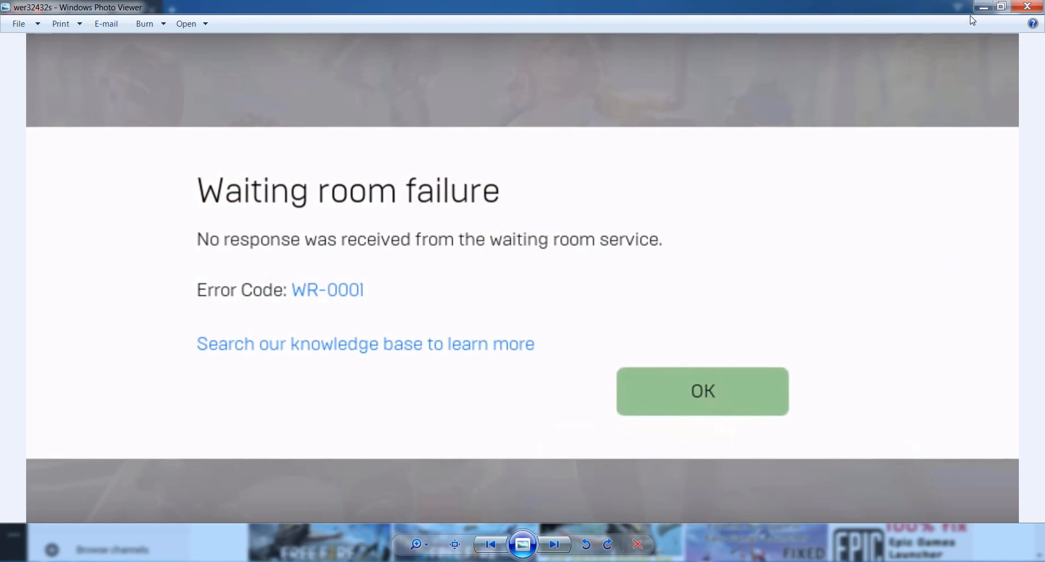
mouse_move(307, 343)
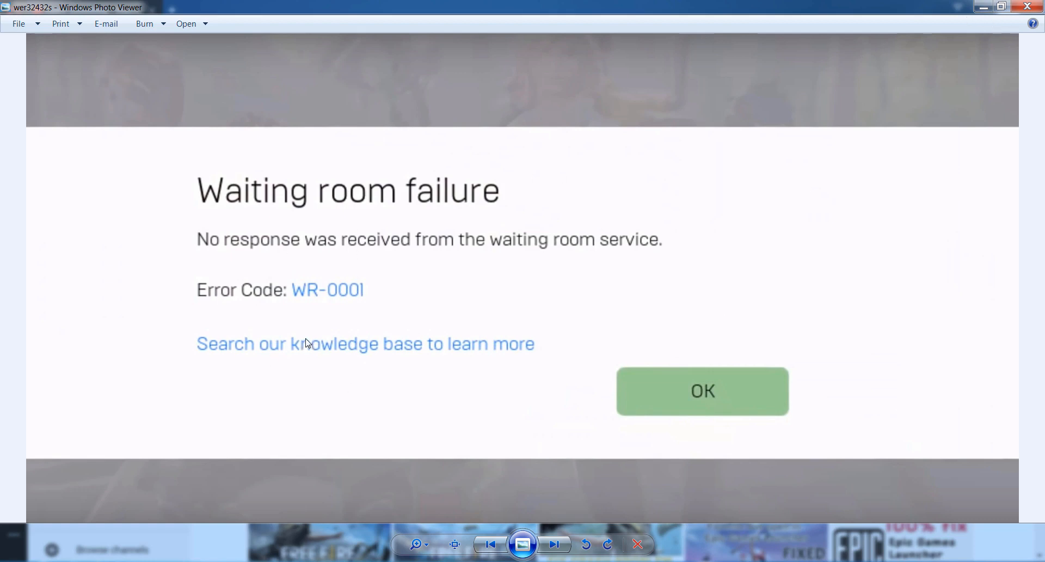
mouse_move(258, 374)
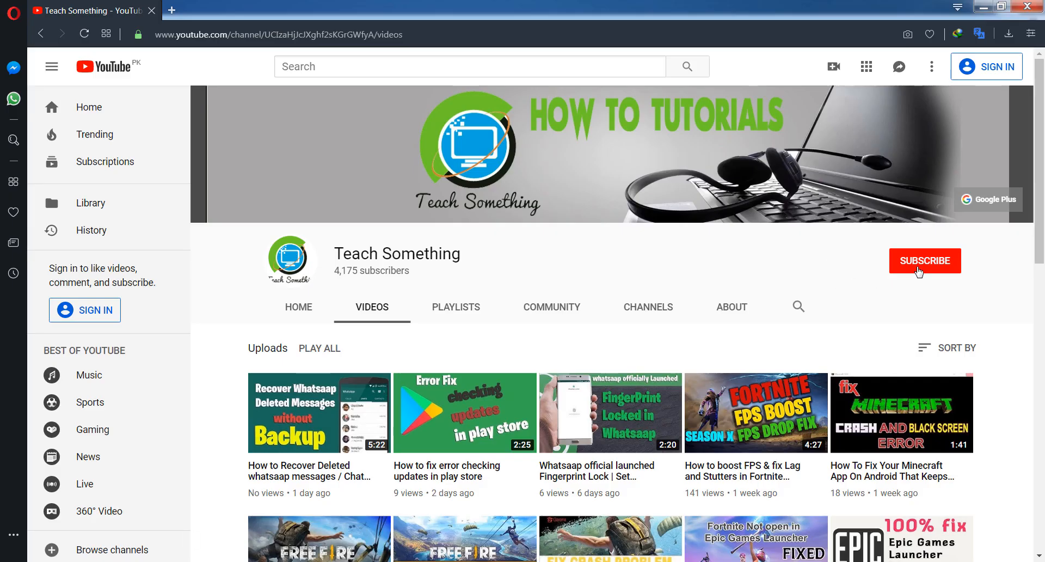
mouse_move(592, 256)
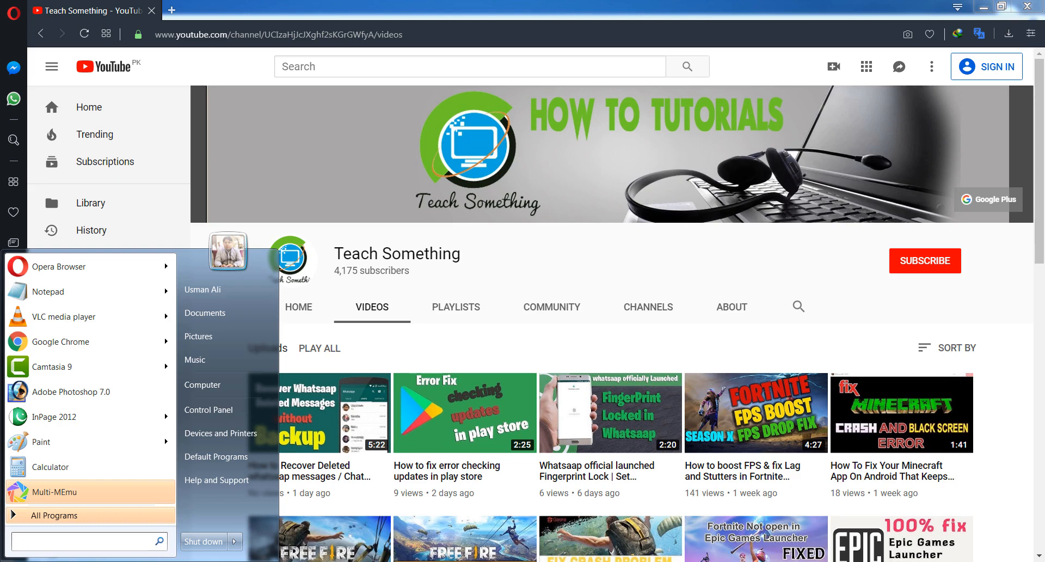
Search the Start menu for 'regedit' to launch Registry Editor.
type("Re")
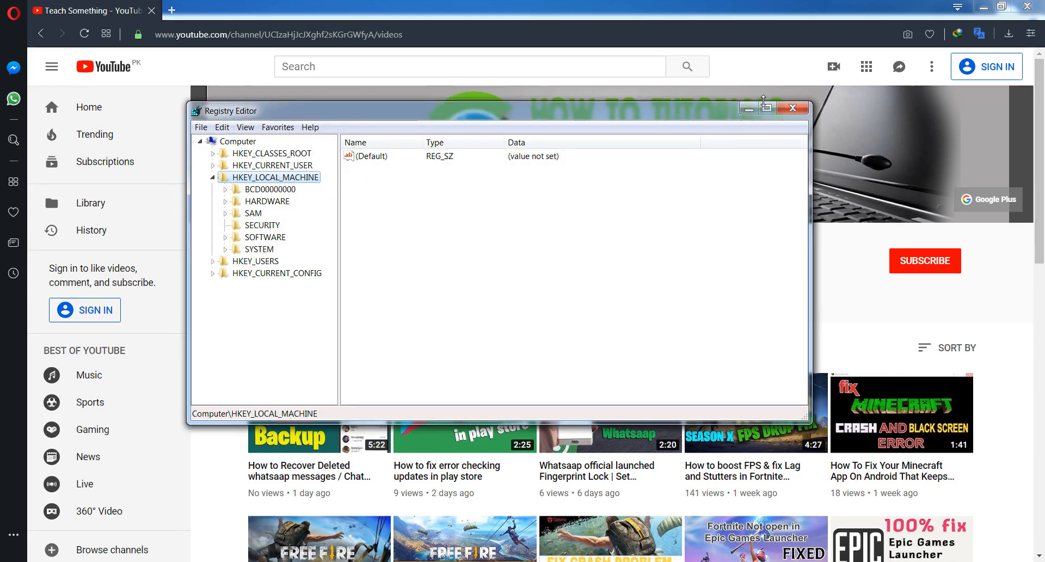
Maximize Registry Editor and expand HKEY_LOCAL_MACHINE\SOFTWARE\Policies\Microsoft.
left_click(766, 107)
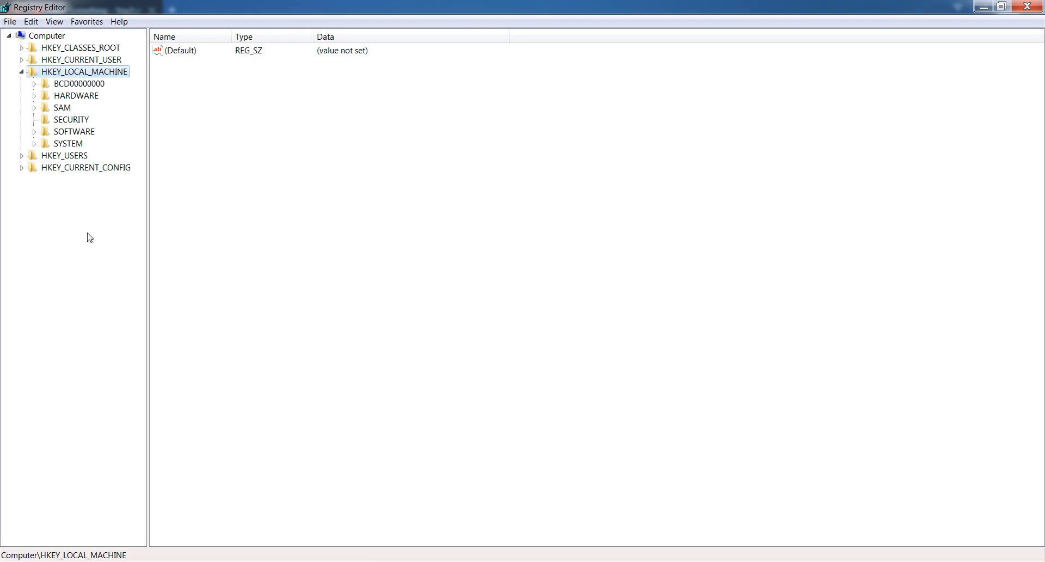
mouse_move(45, 76)
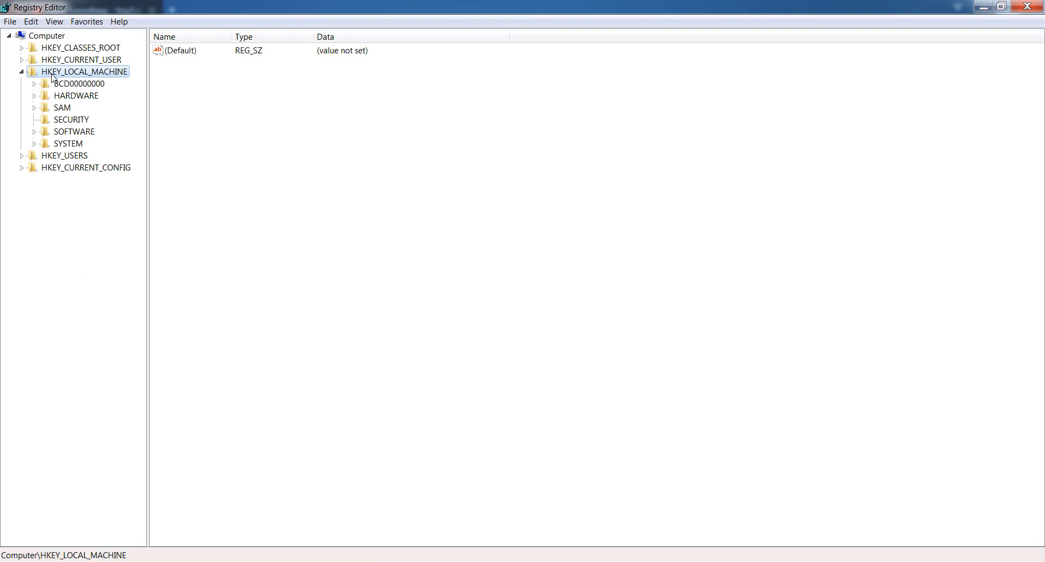
mouse_move(63, 78)
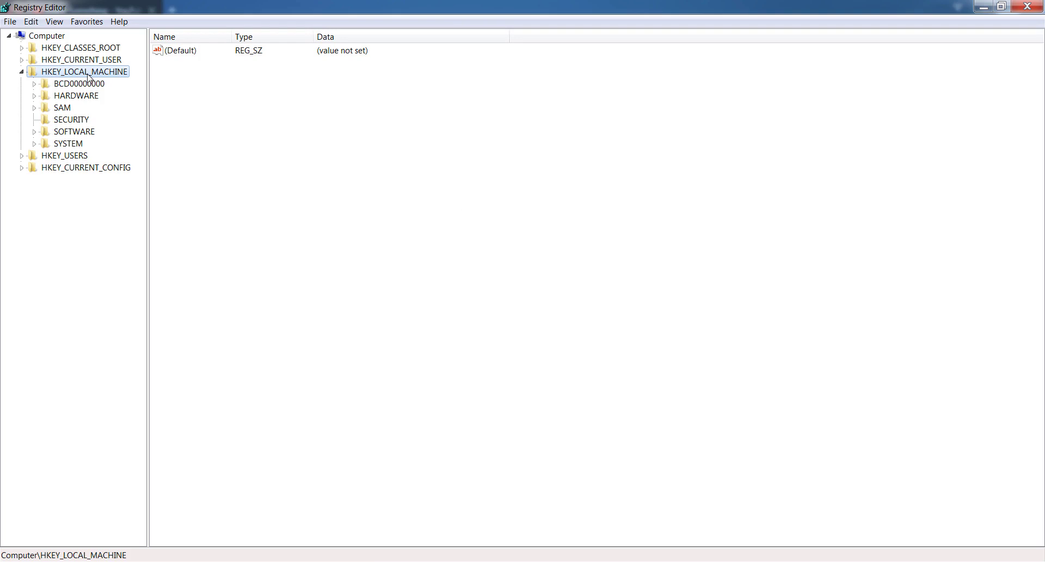
mouse_move(80, 85)
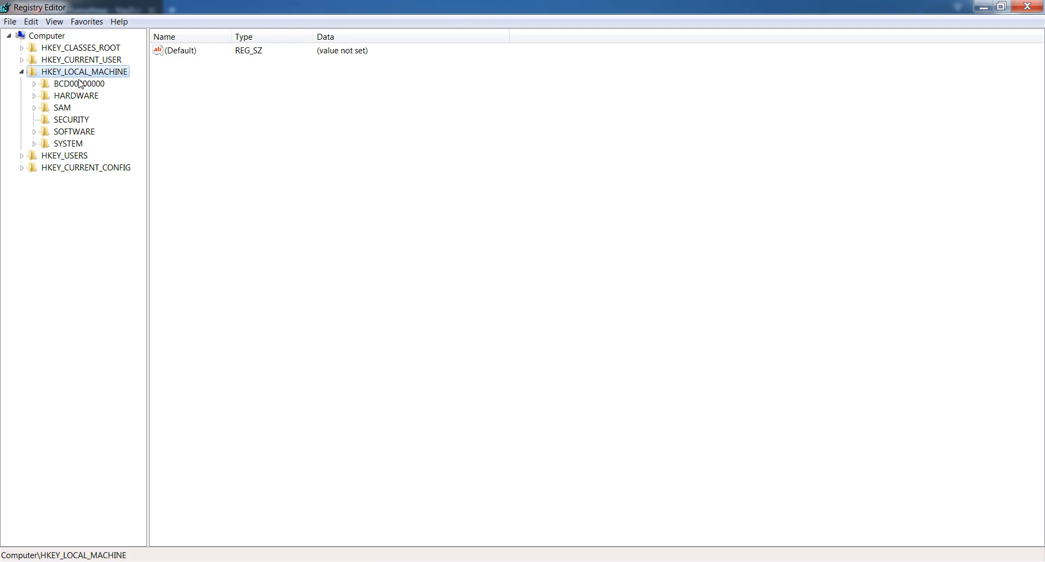
left_click(35, 131)
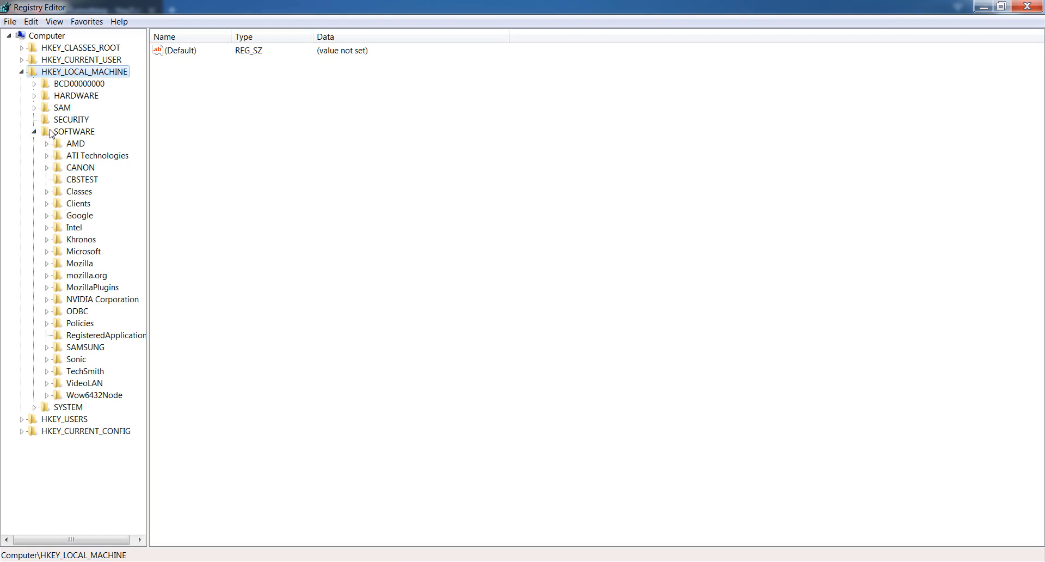
mouse_move(67, 281)
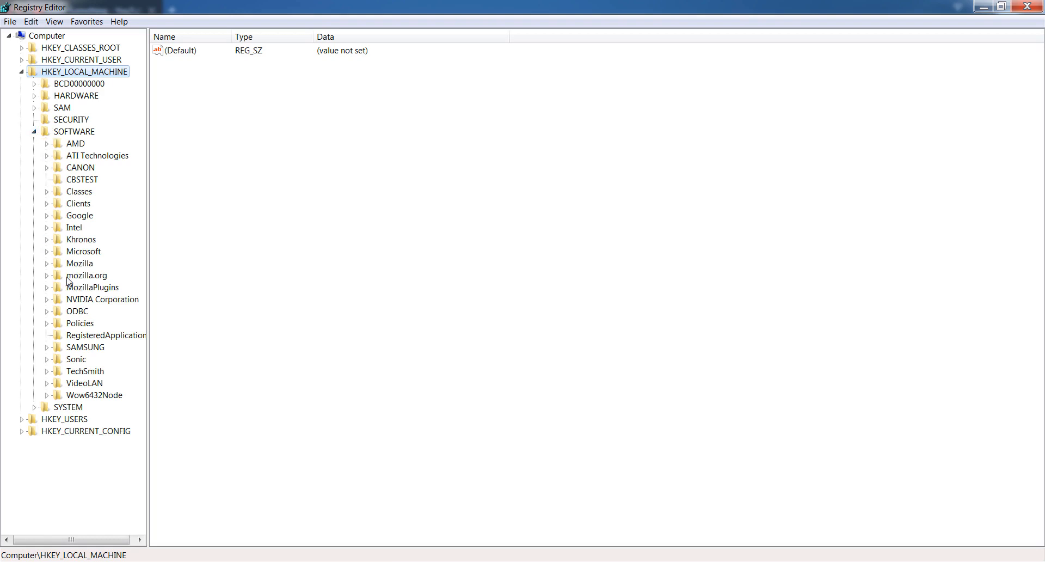
mouse_move(44, 331)
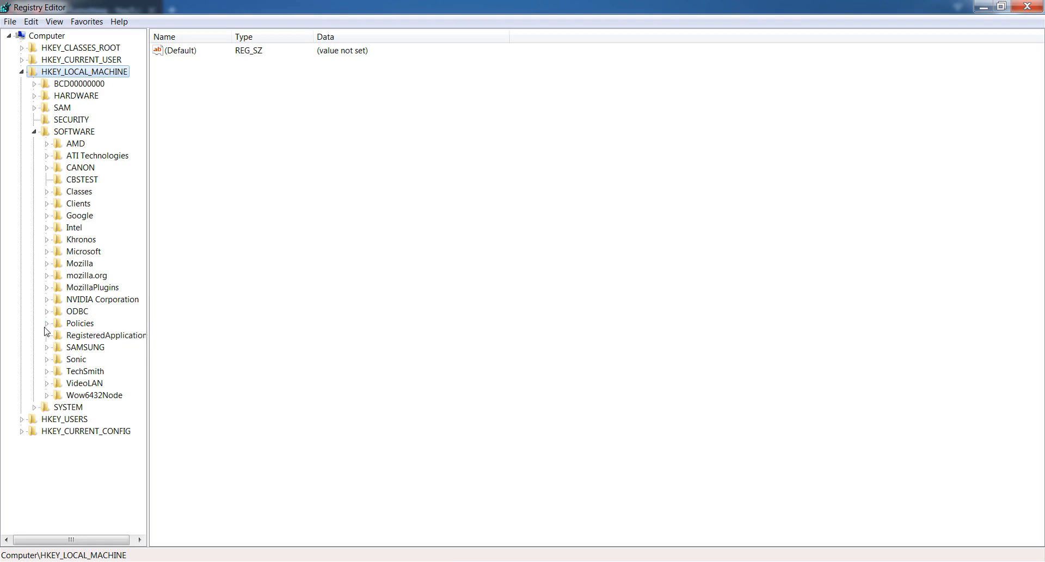
left_click(47, 326)
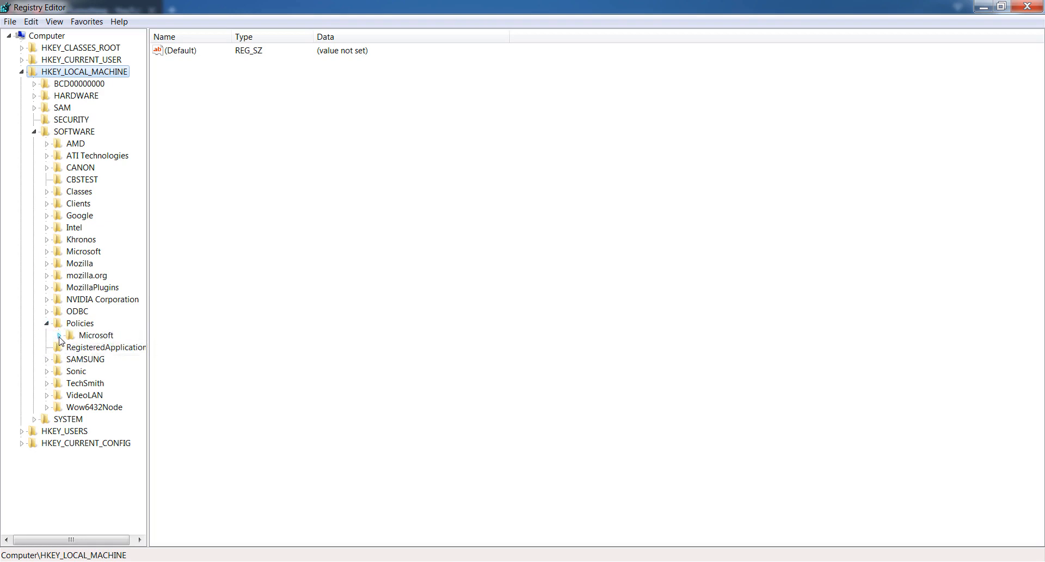
left_click(59, 335)
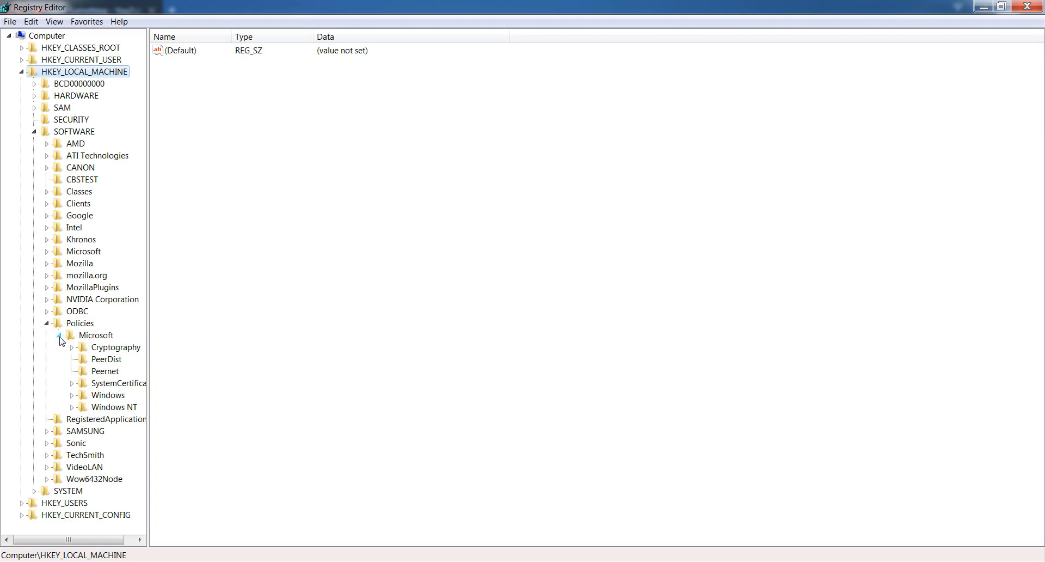
Expand Windows\CurrentVersion and select Internet Settings, showing only its Default value.
left_click(72, 395)
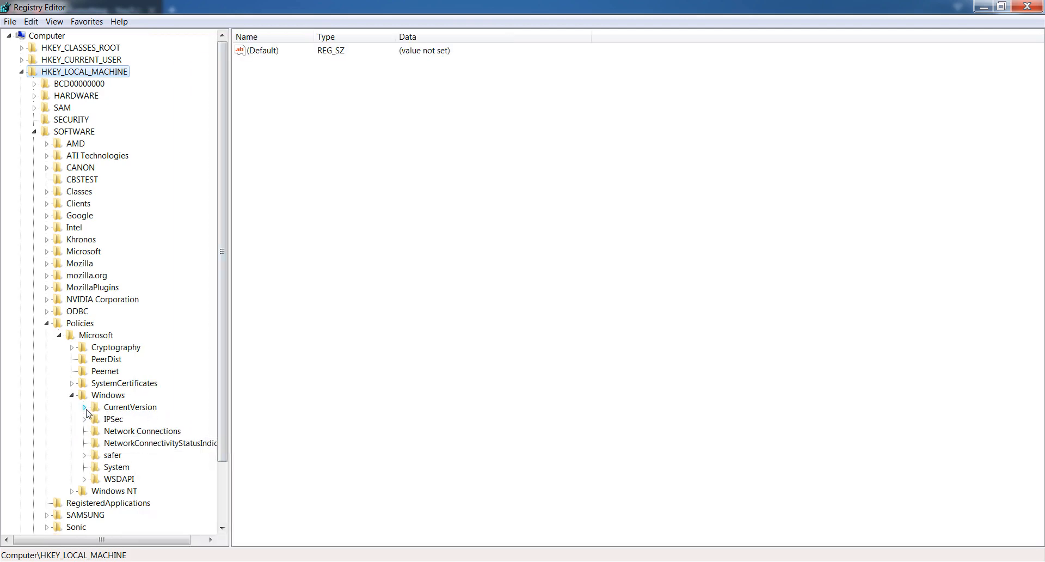
left_click(84, 406)
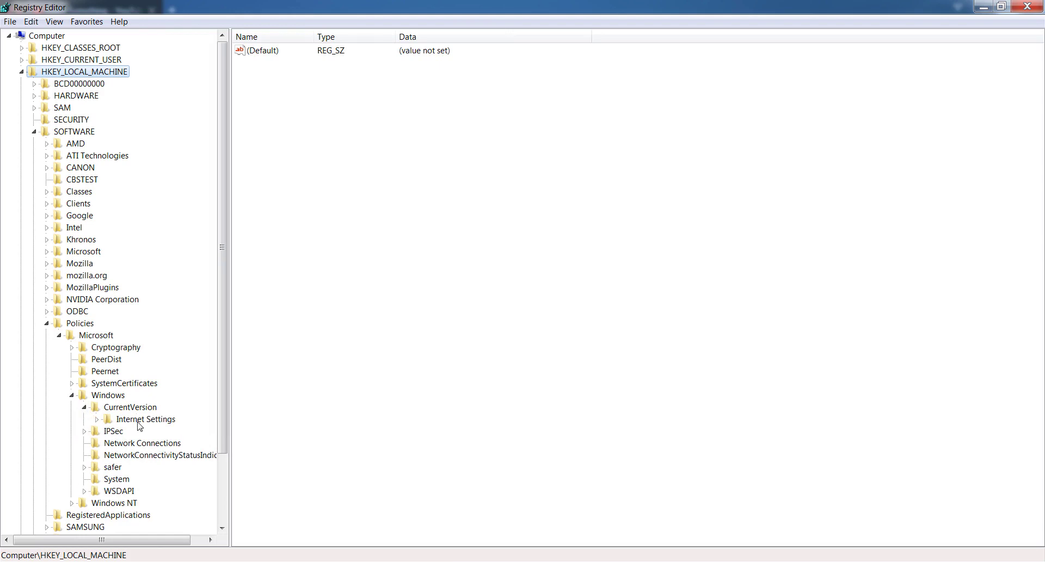
left_click(145, 418)
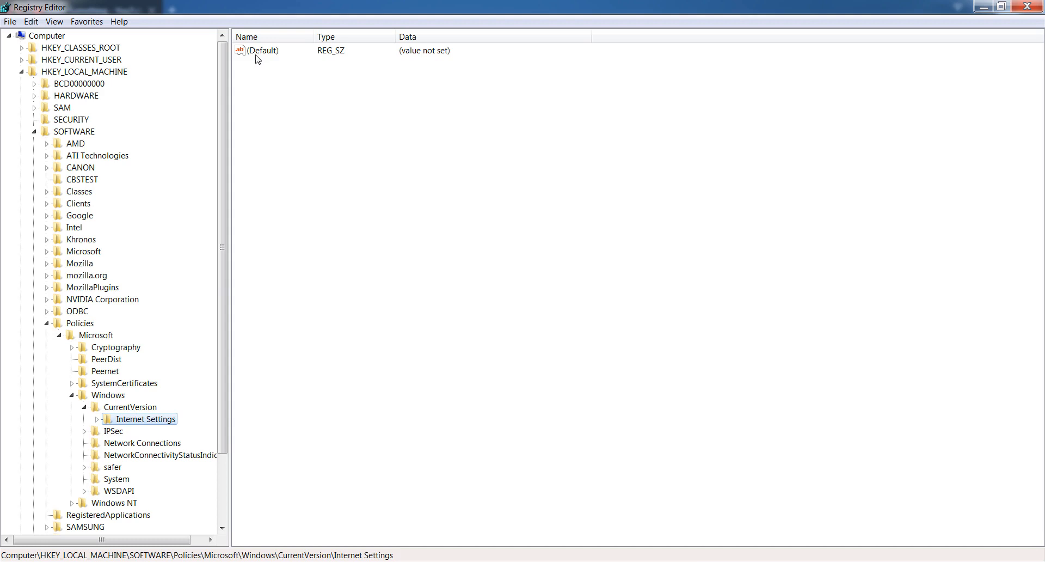
mouse_move(270, 110)
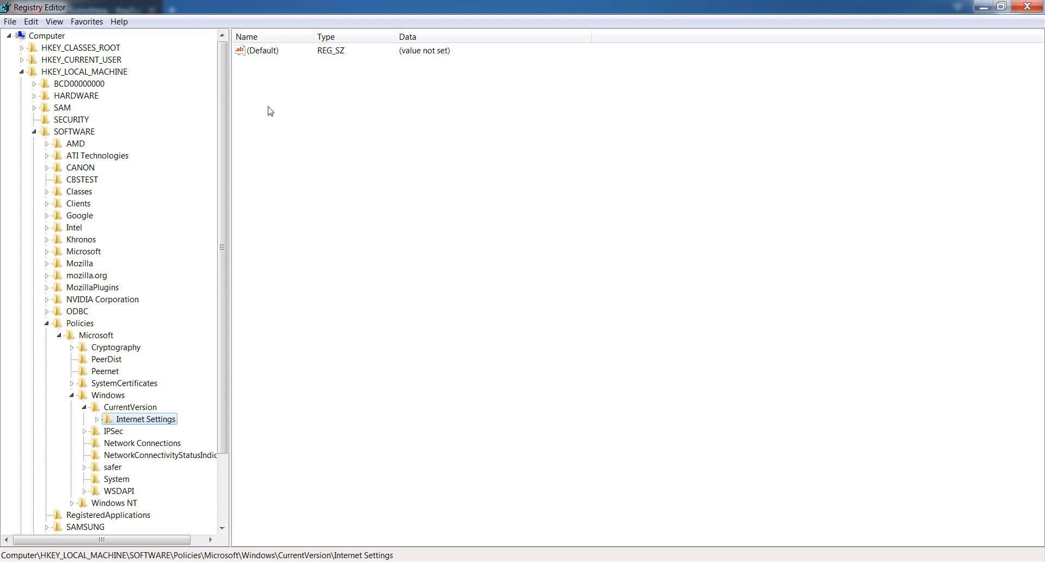
mouse_move(256, 65)
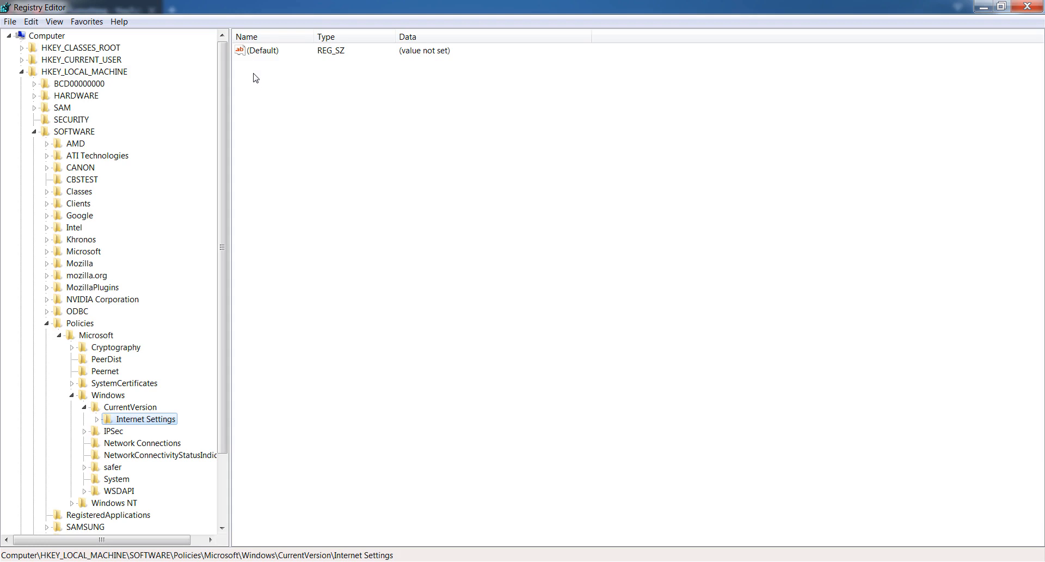
mouse_move(257, 64)
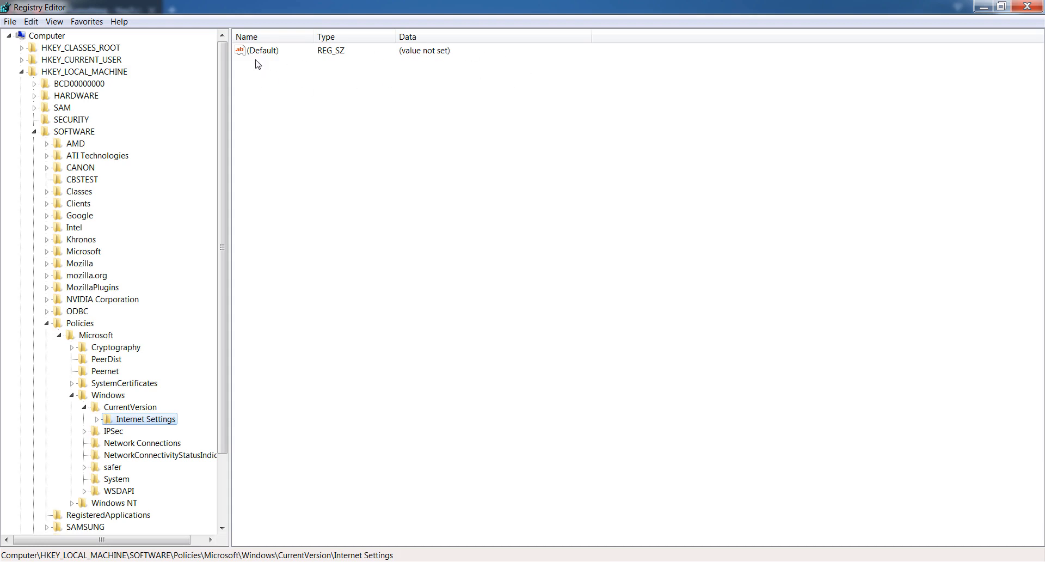
mouse_move(250, 54)
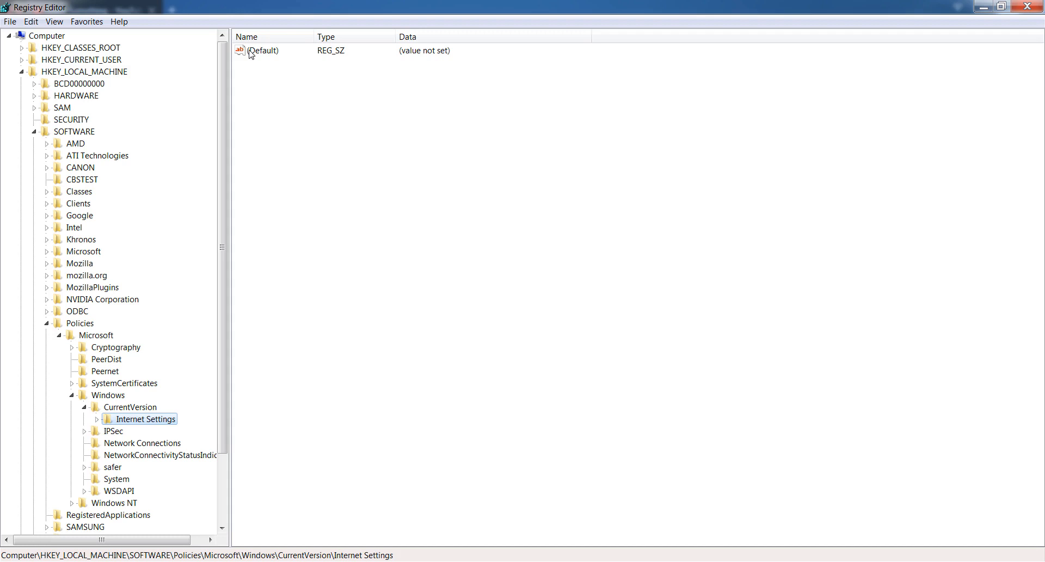
mouse_move(257, 95)
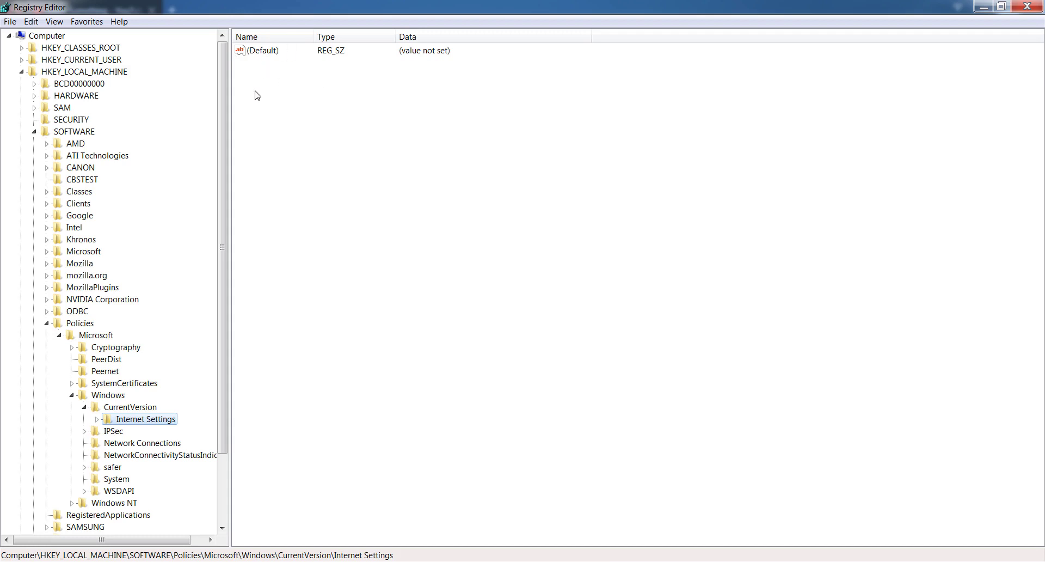
mouse_move(258, 91)
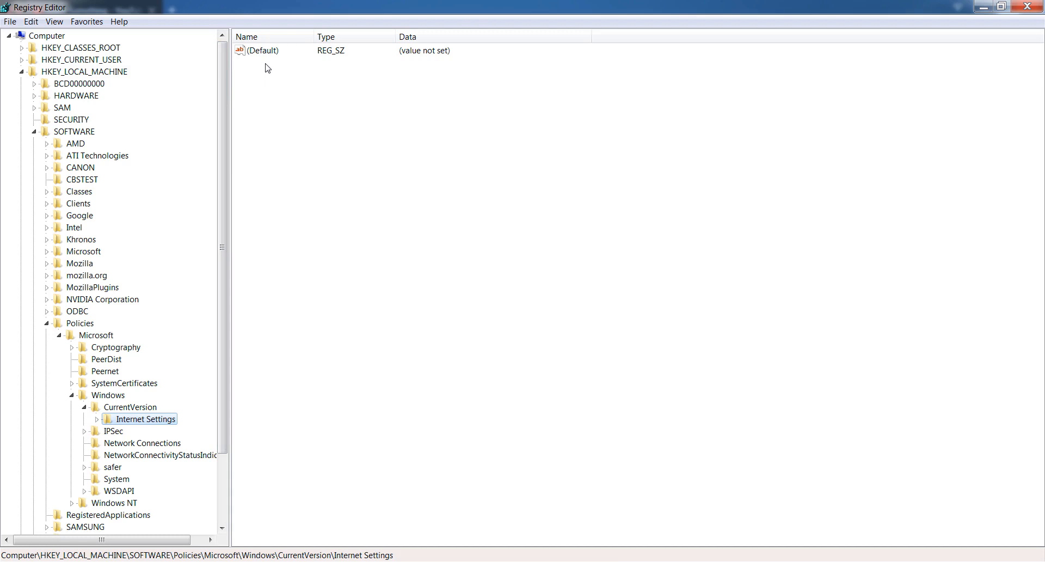
mouse_move(324, 79)
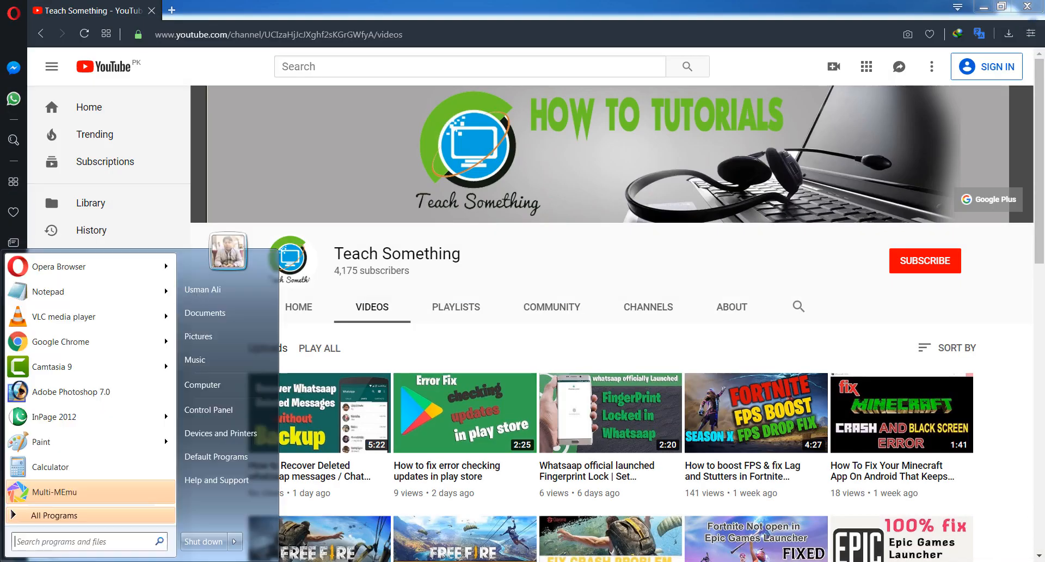
Search the Start menu for 'Internet o' and launch Internet Options.
left_click(70, 541)
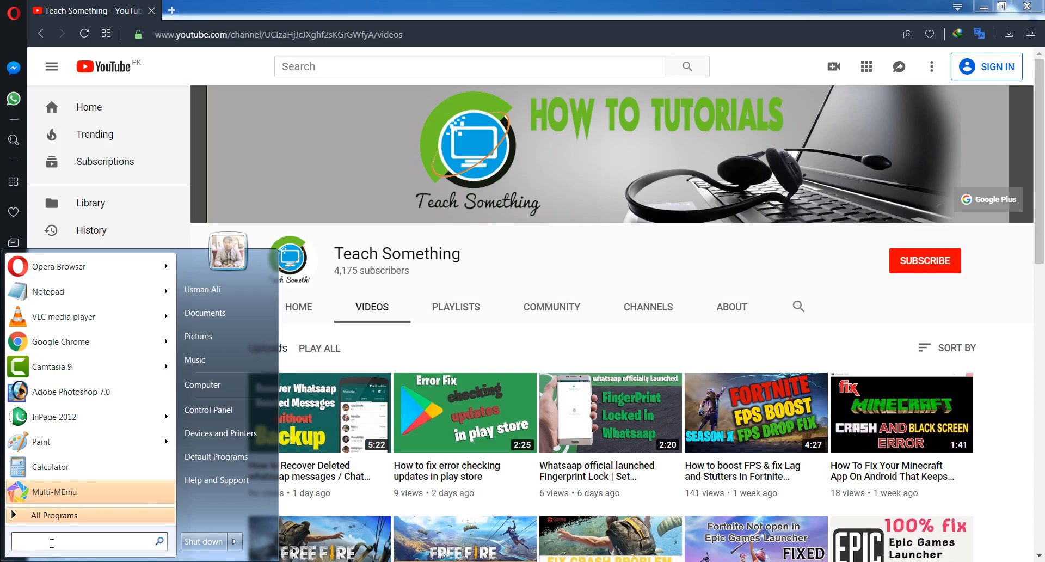
type("Internet op")
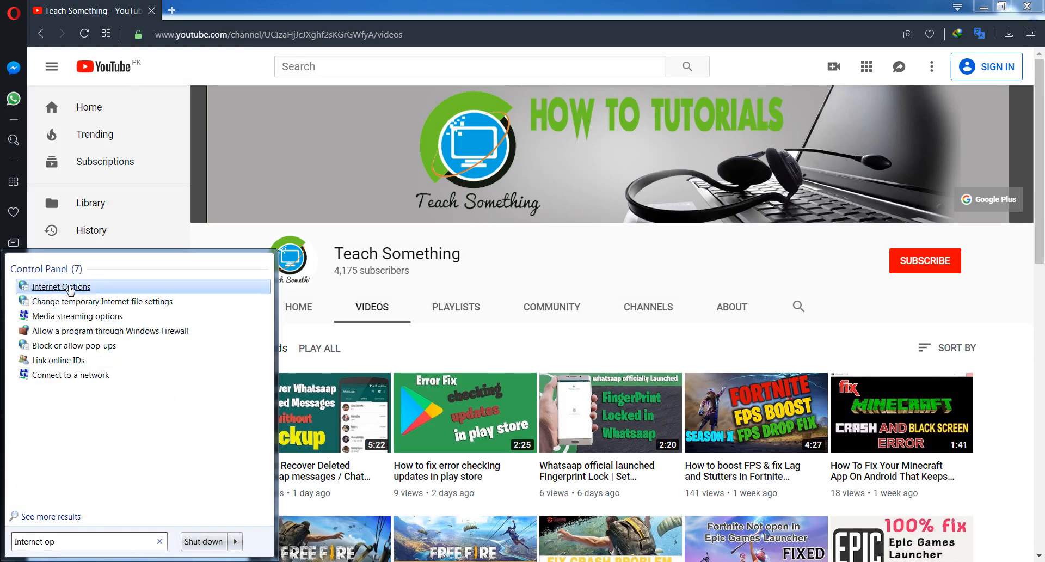
left_click(61, 286)
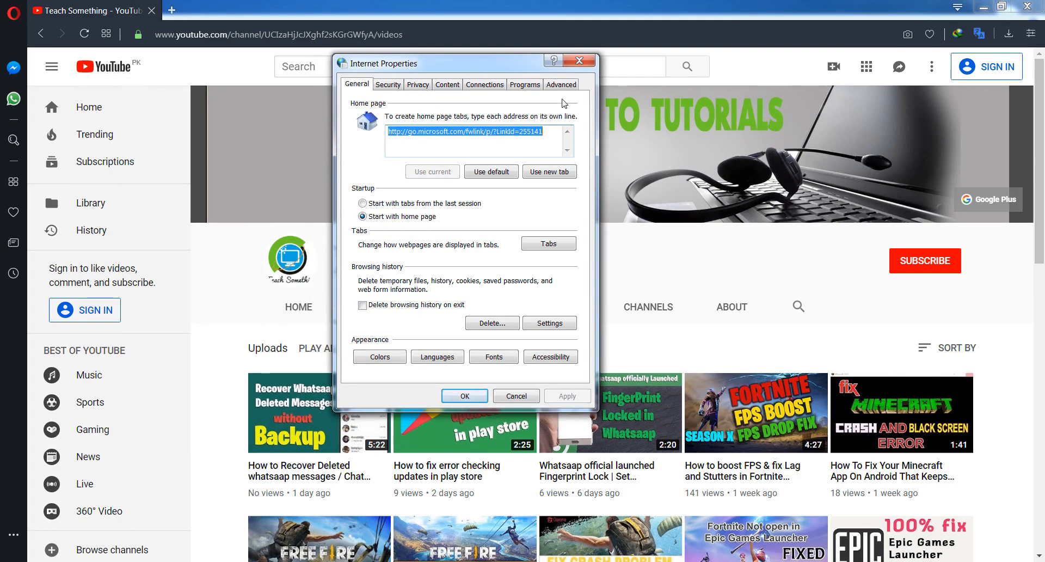
View the Advanced settings in Internet Properties, then dismiss the dialog.
left_click(561, 84)
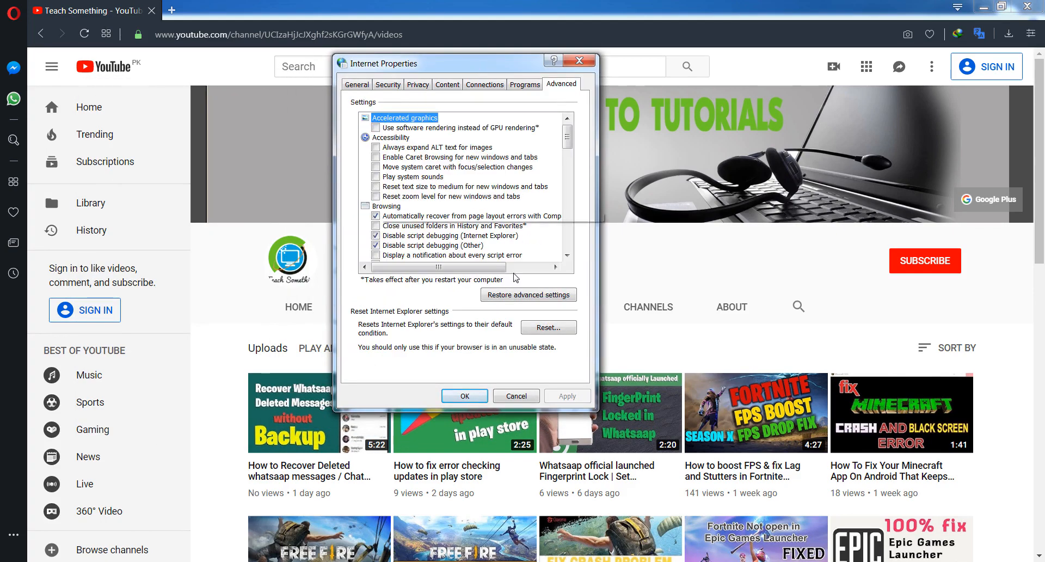
left_click(548, 327)
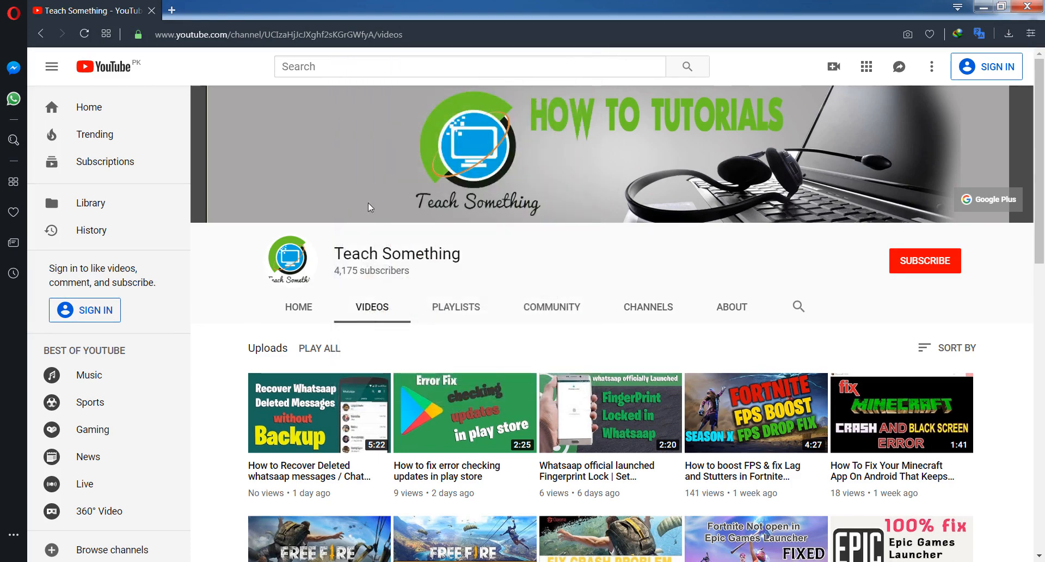
mouse_move(542, 270)
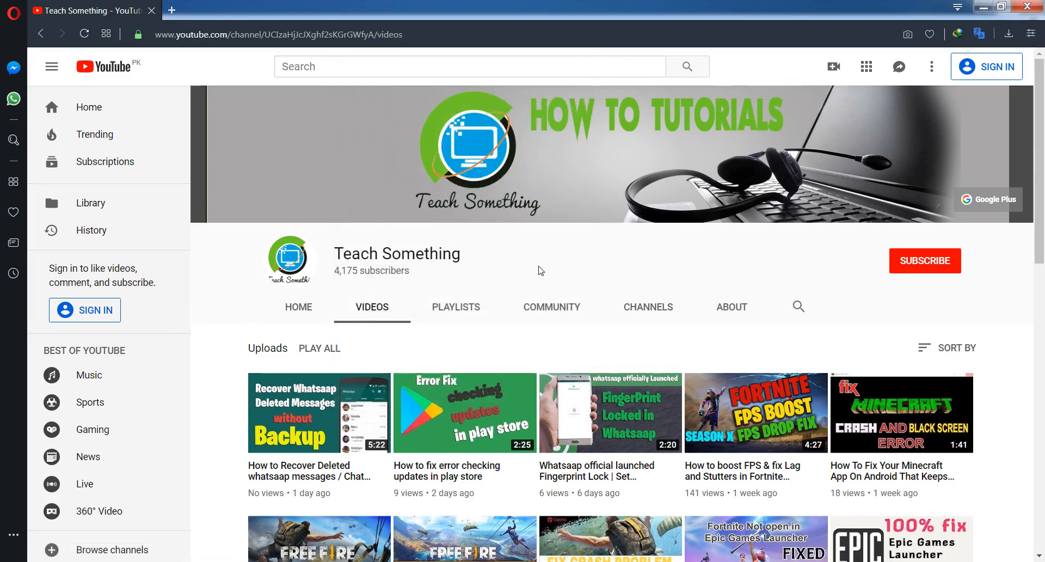